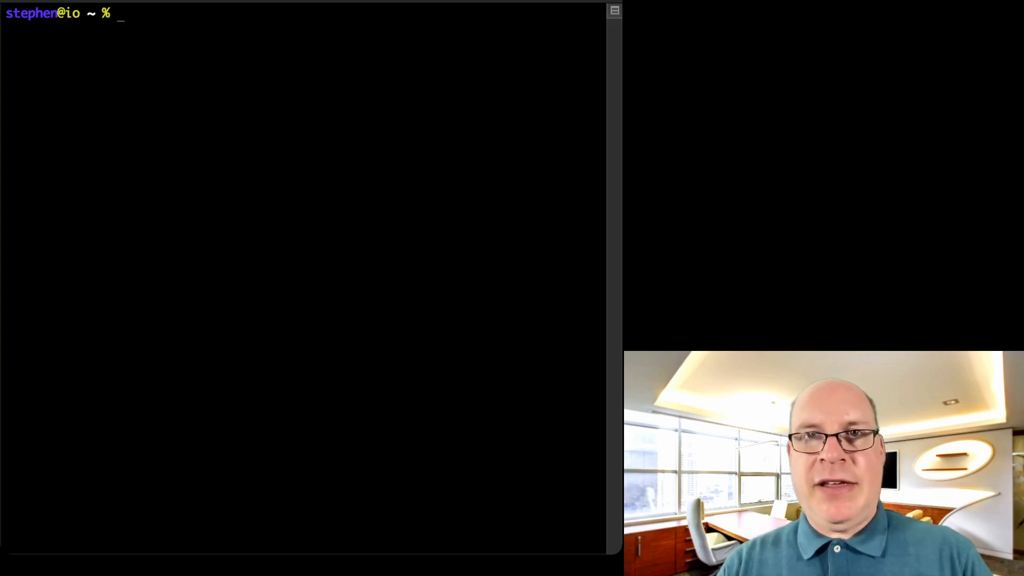
type("git")
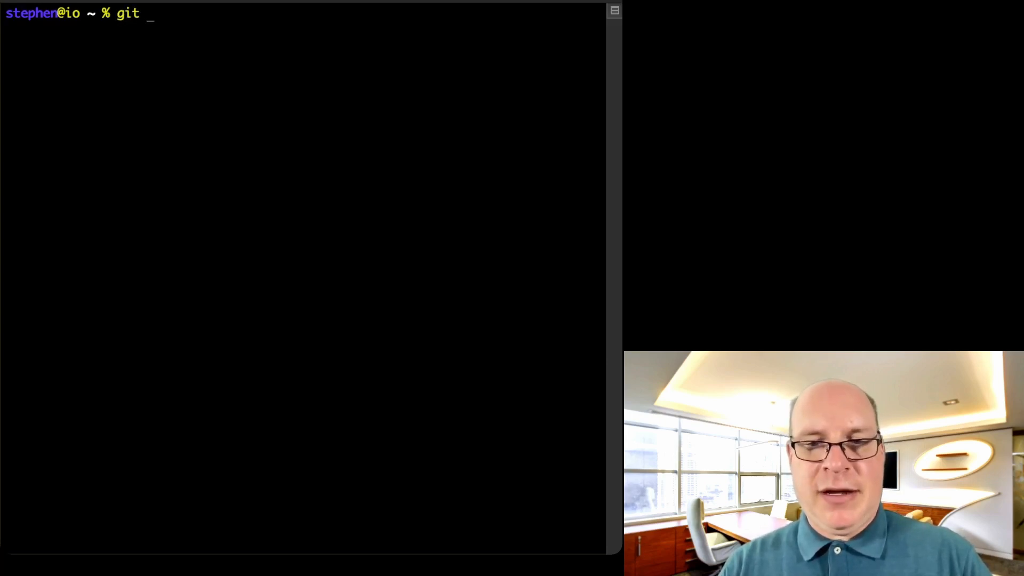
type("clone")
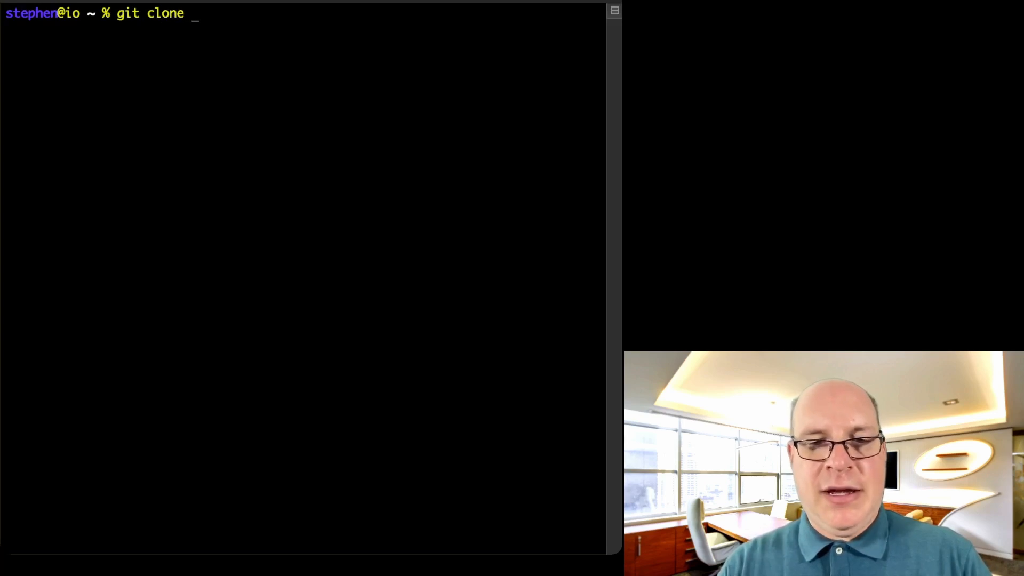
type("https")
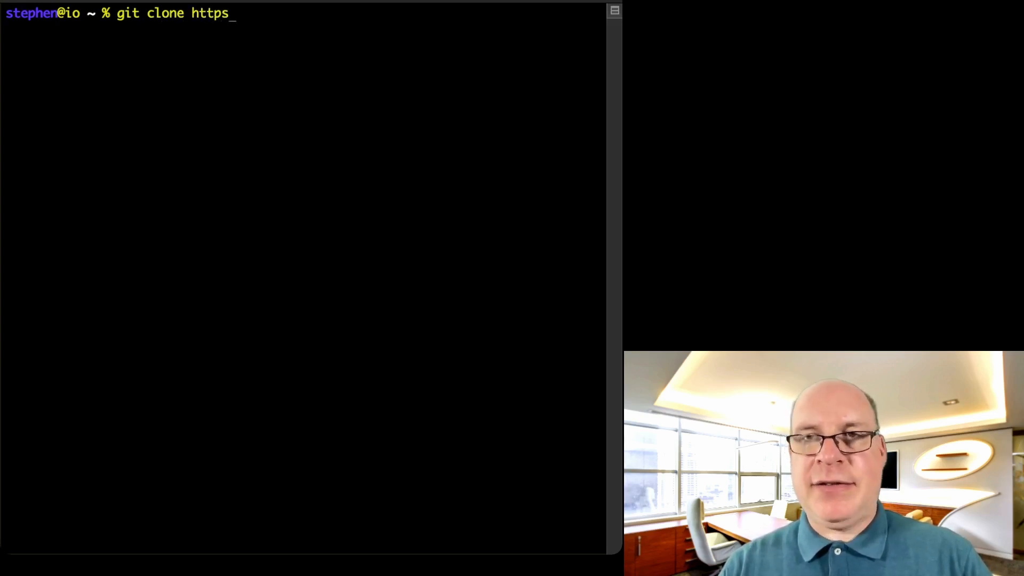
type("://")
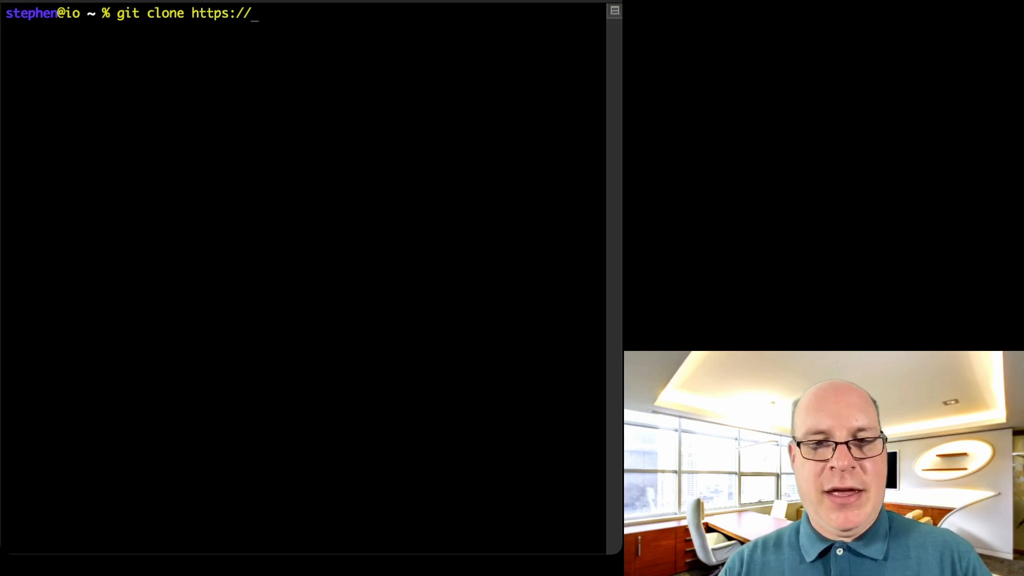
type("aur")
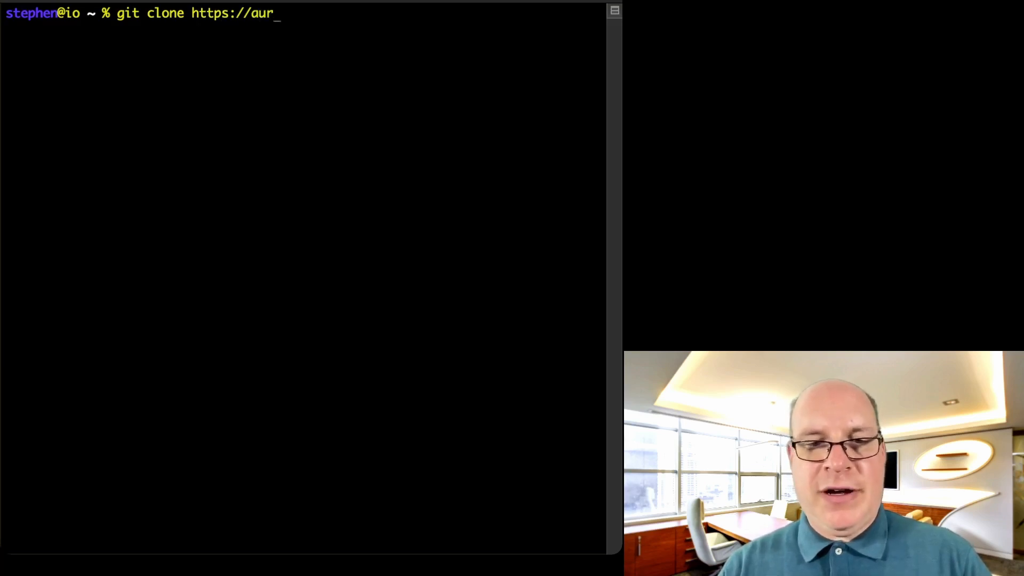
type(".archlin")
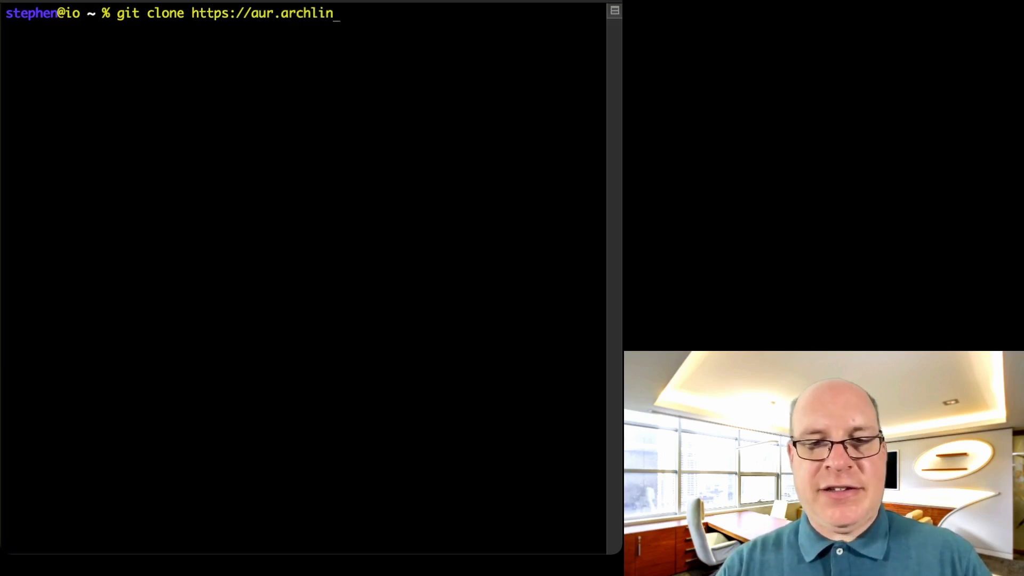
type("ux.org")
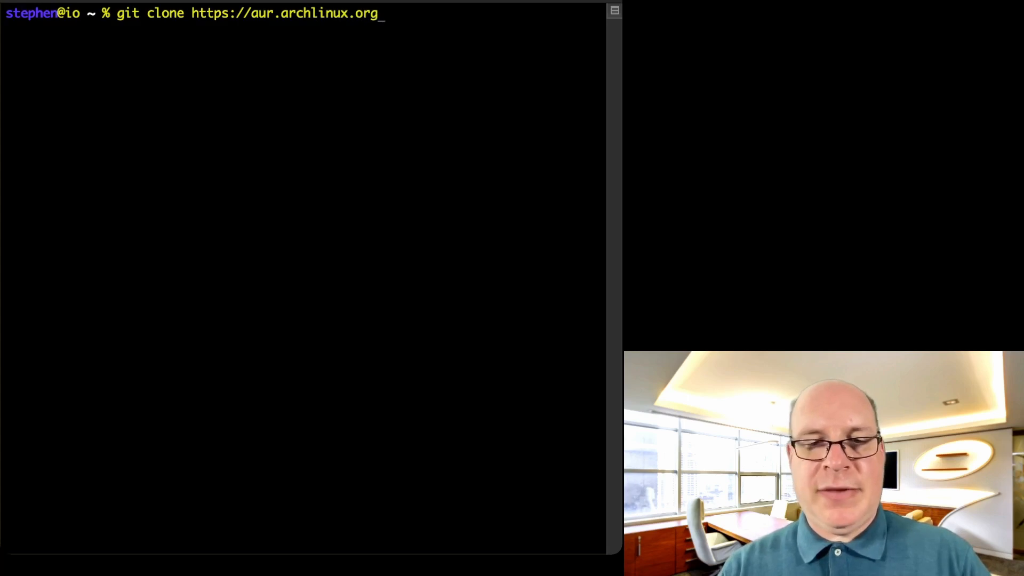
type("/yay")
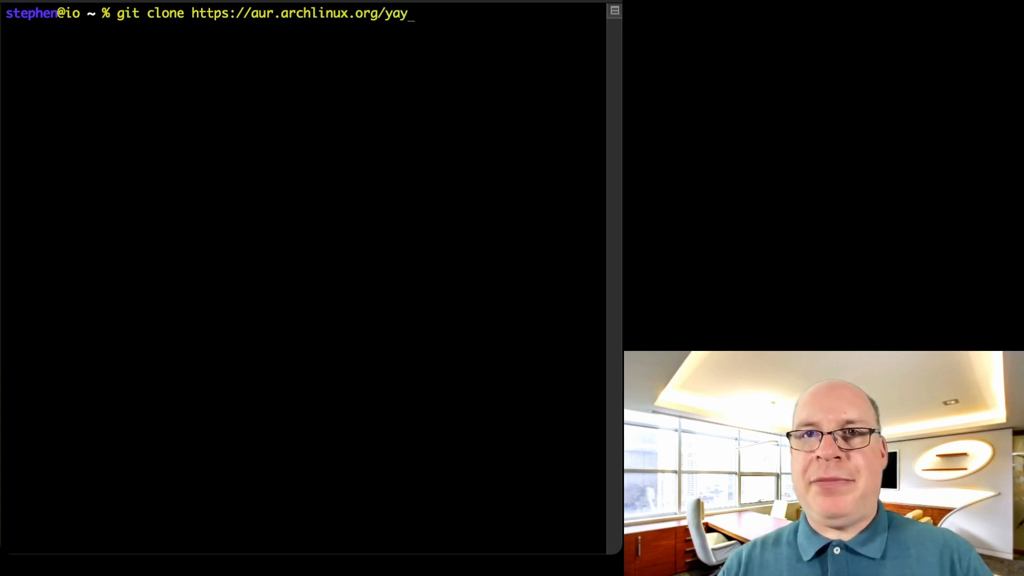
key("Return")
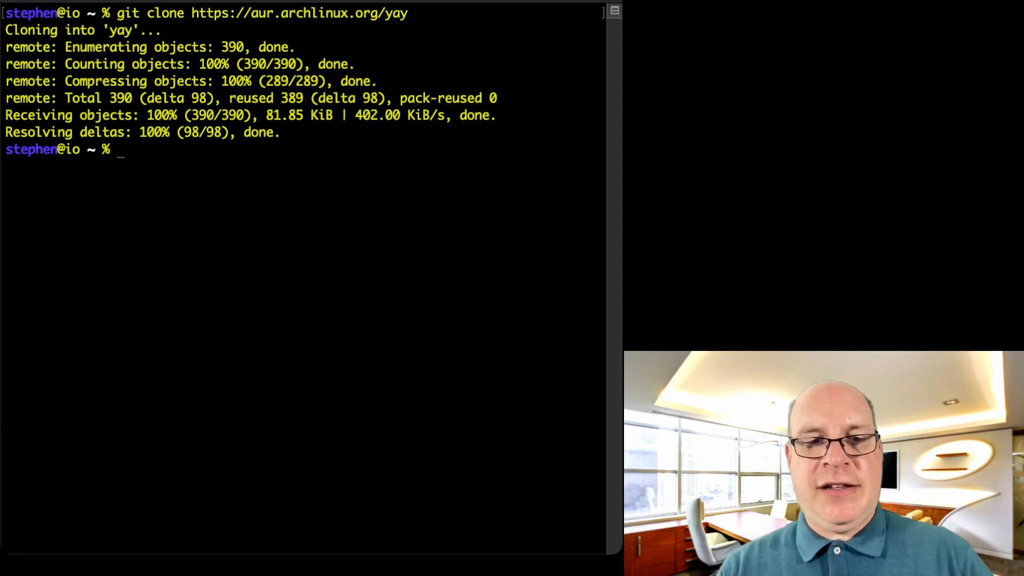
Step: Change into the cloned yay folder
type("cd yay")
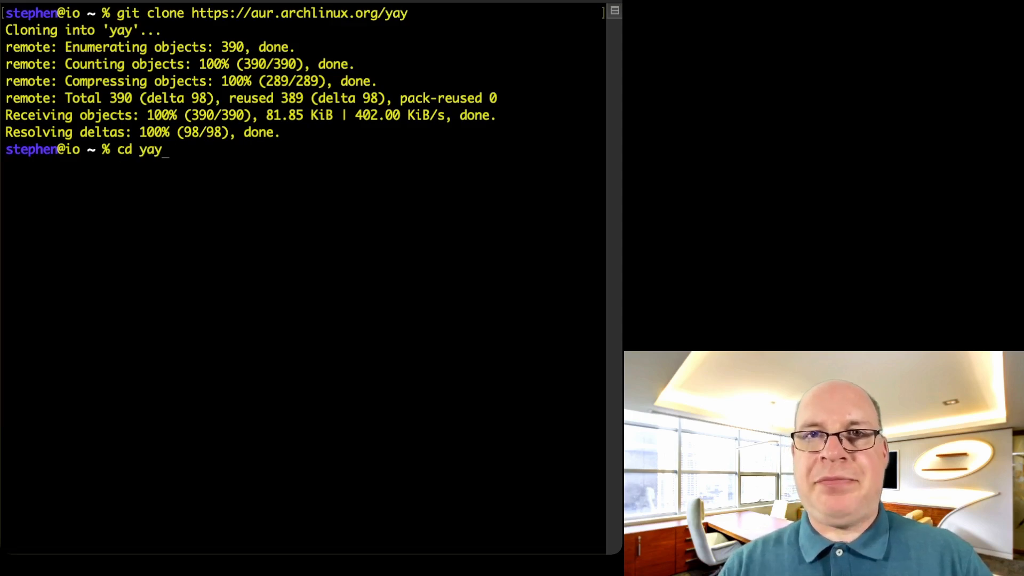
key("Return")
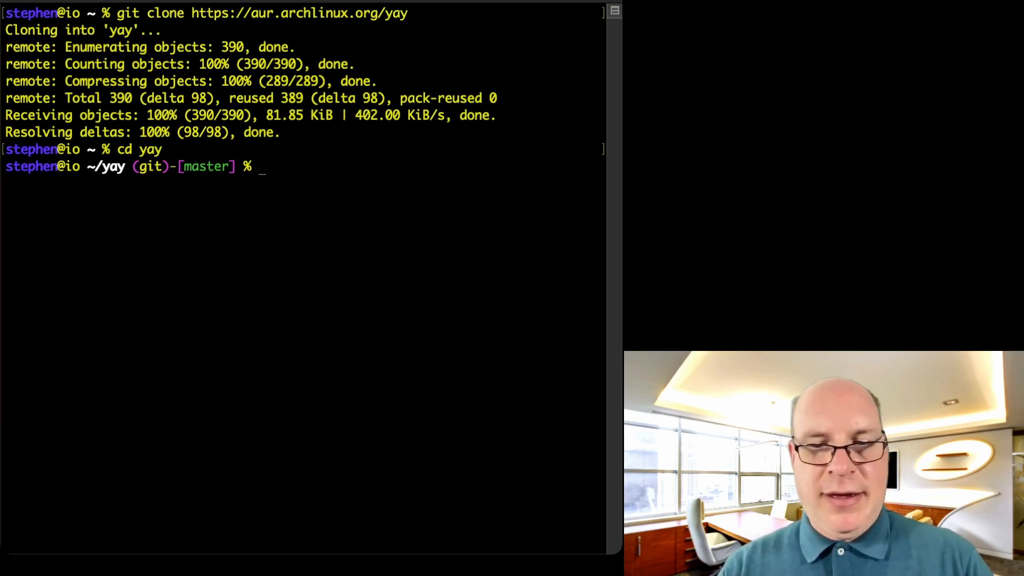
Step: Build and install yay 10.2.3-1 from PKGBUILD with makepkg -si
type("ma")
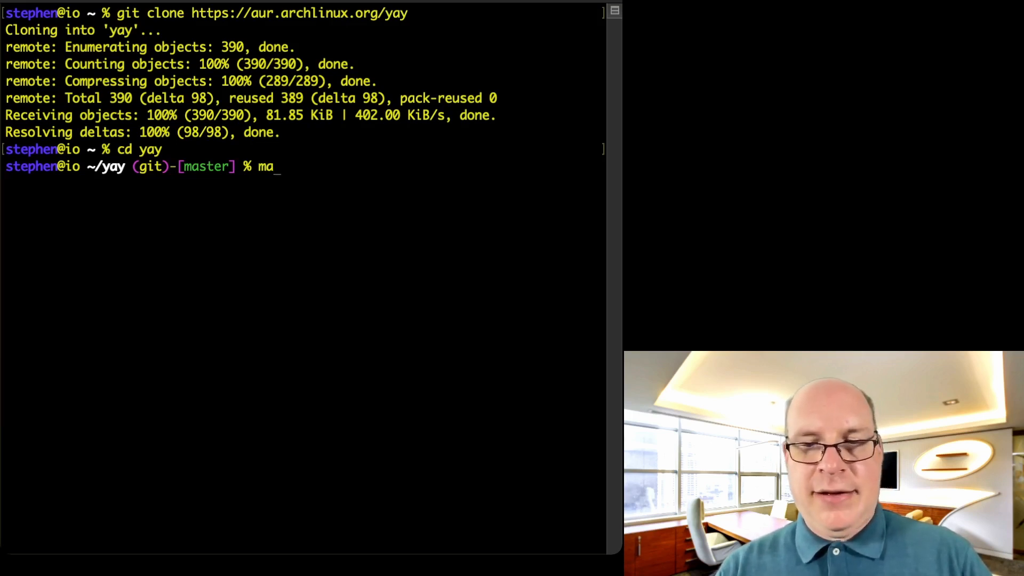
type("kepkg")
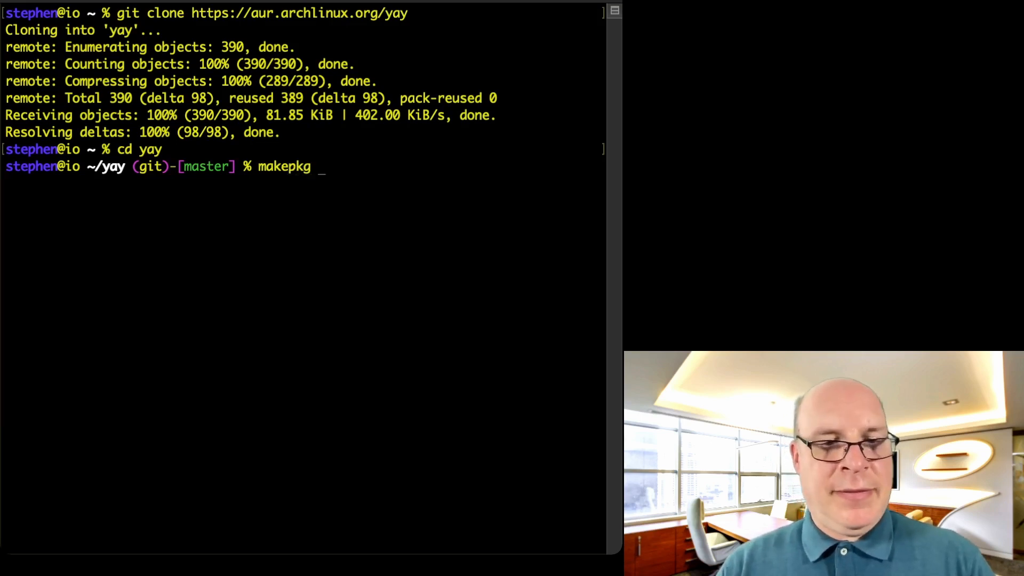
type("-s")
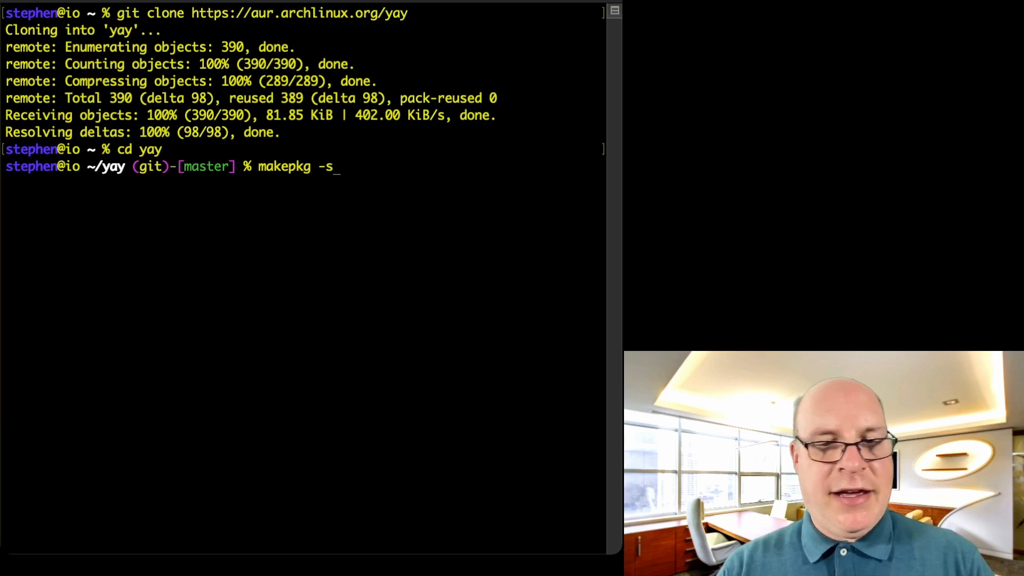
type("i P")
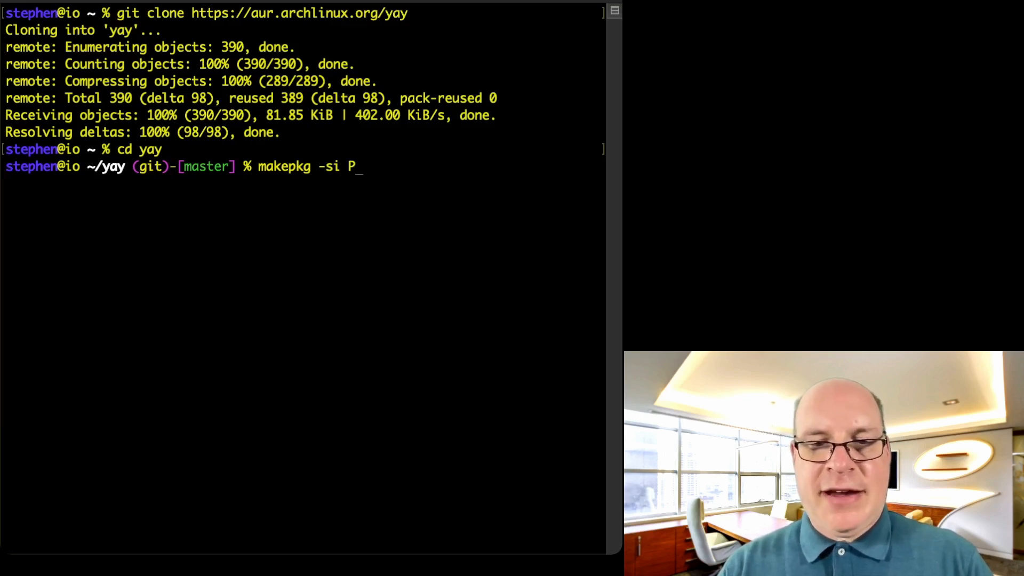
type("KGBUI")
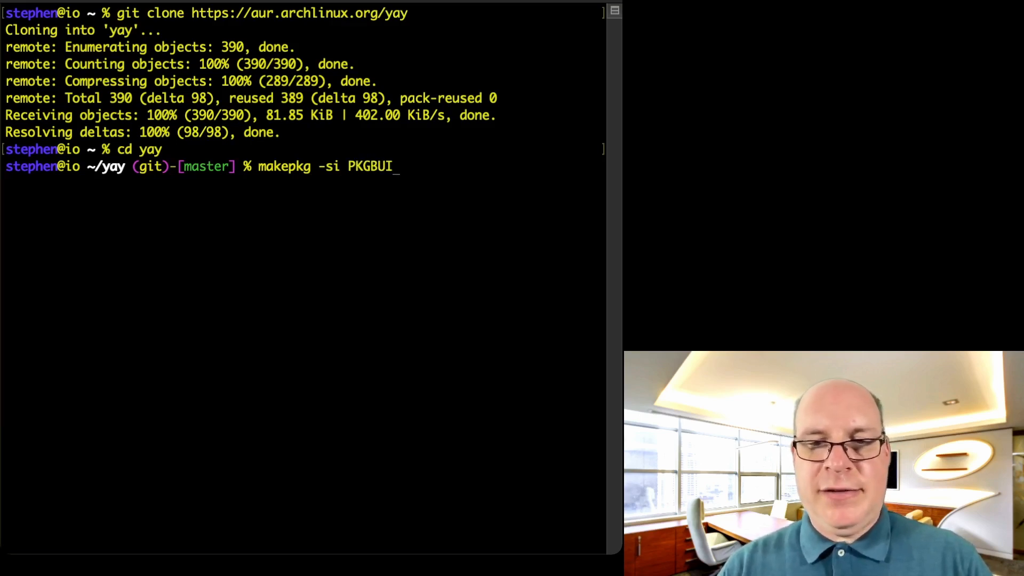
type("LD")
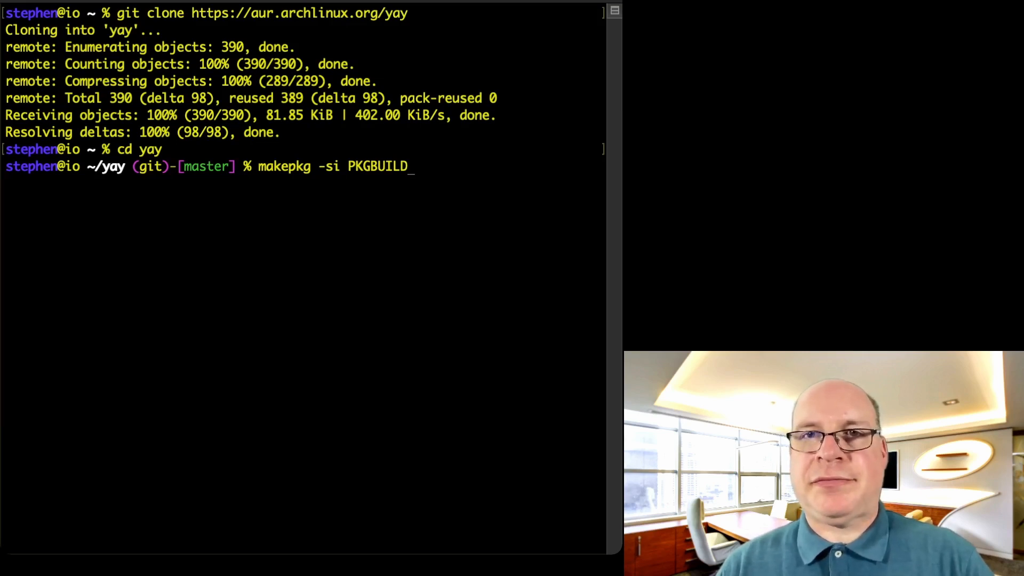
key("Return")
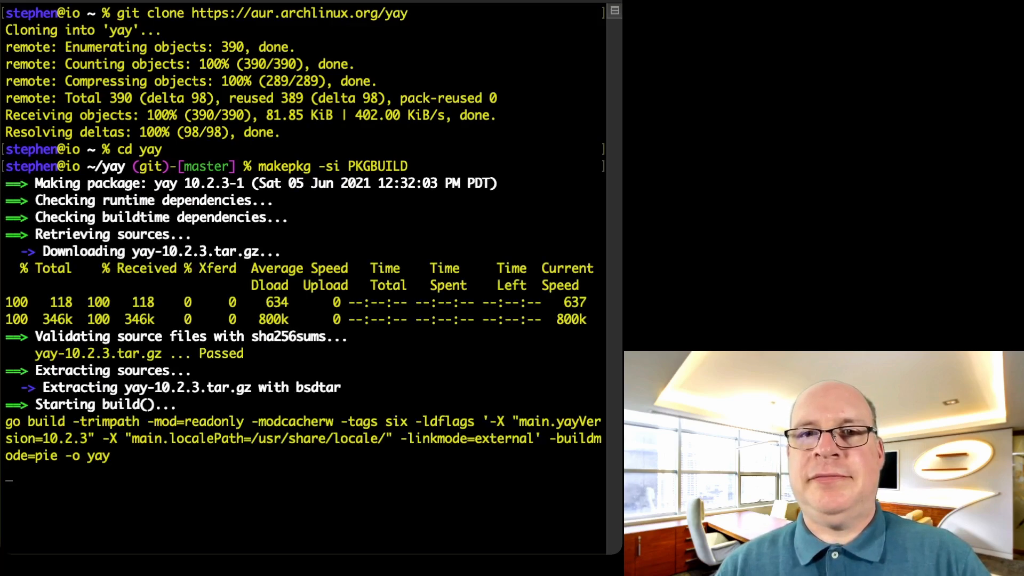
scroll("down", 3)
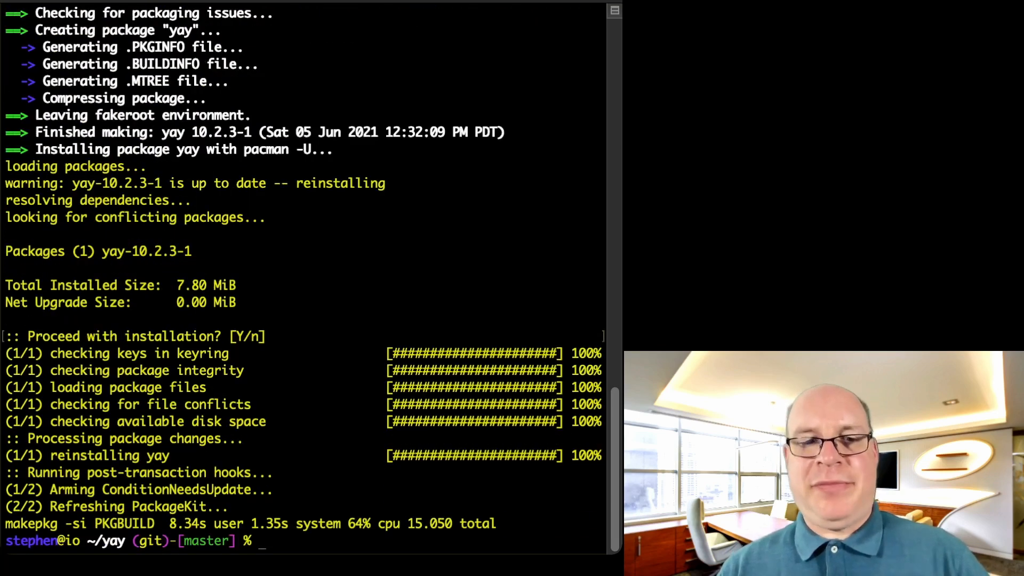
Step: Return to the home directory and force-remove the yay build folder with rm -fr
type("cd ..")
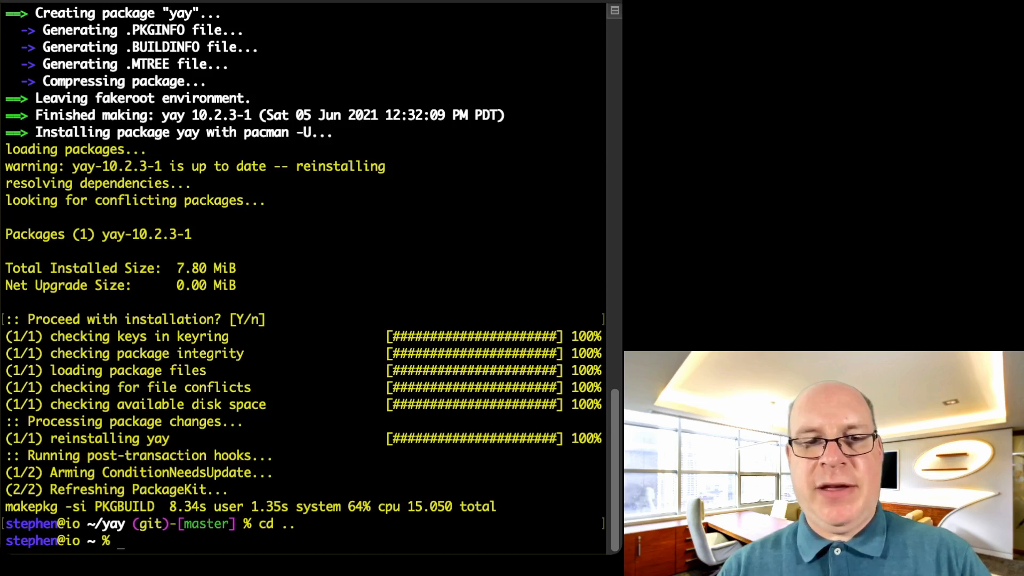
type("rm")
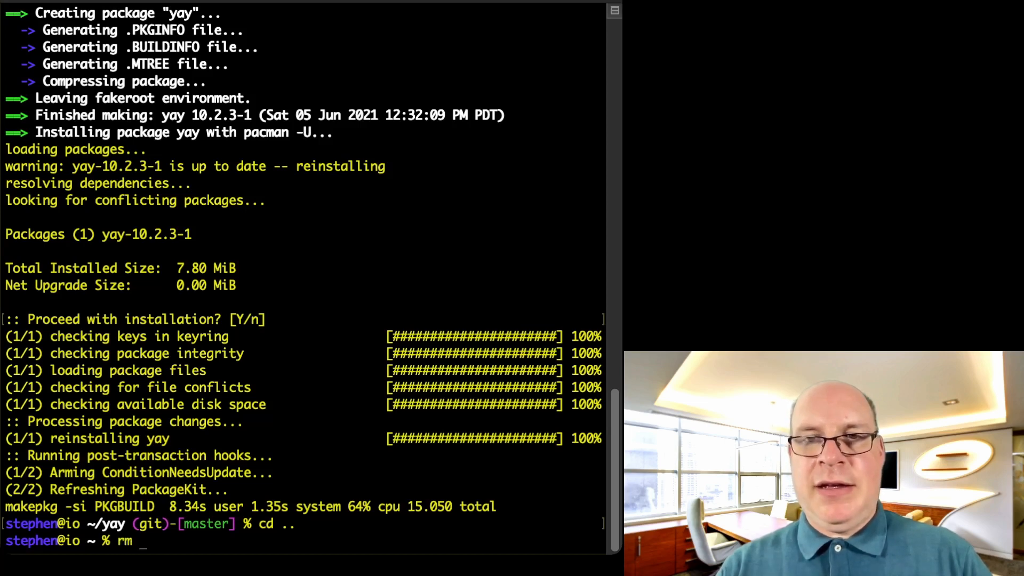
type("-fr")
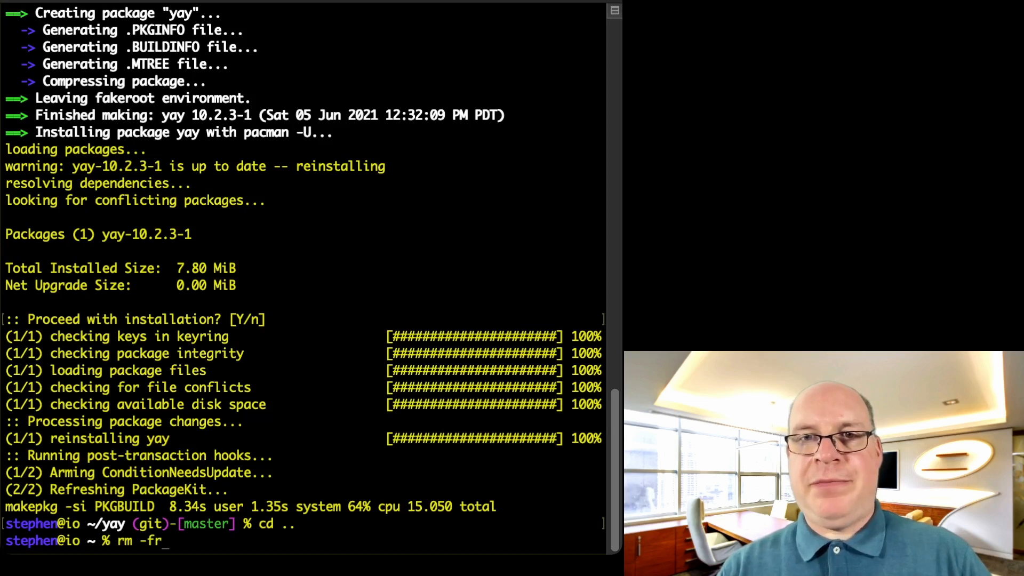
type("yay")
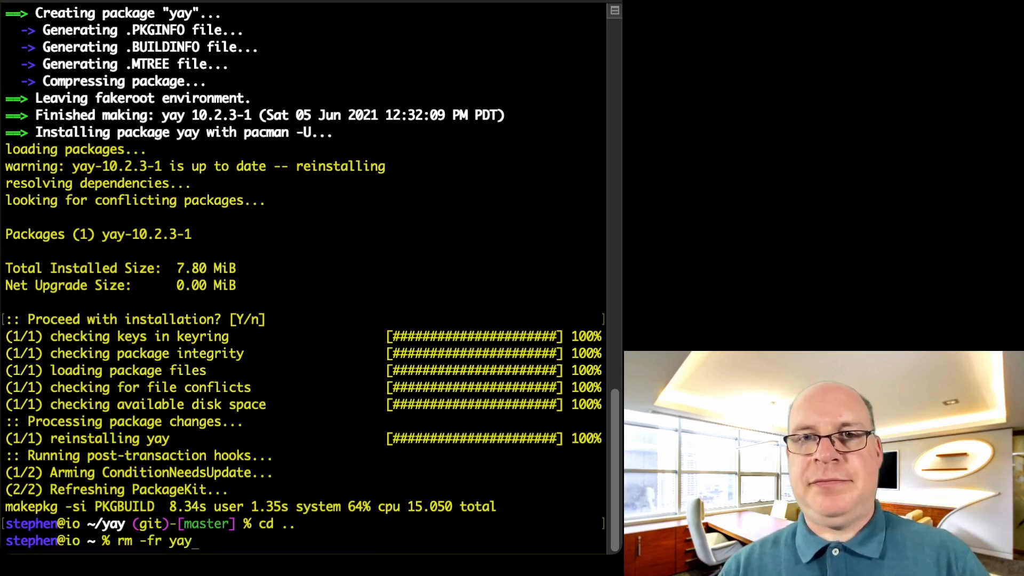
key("Return")
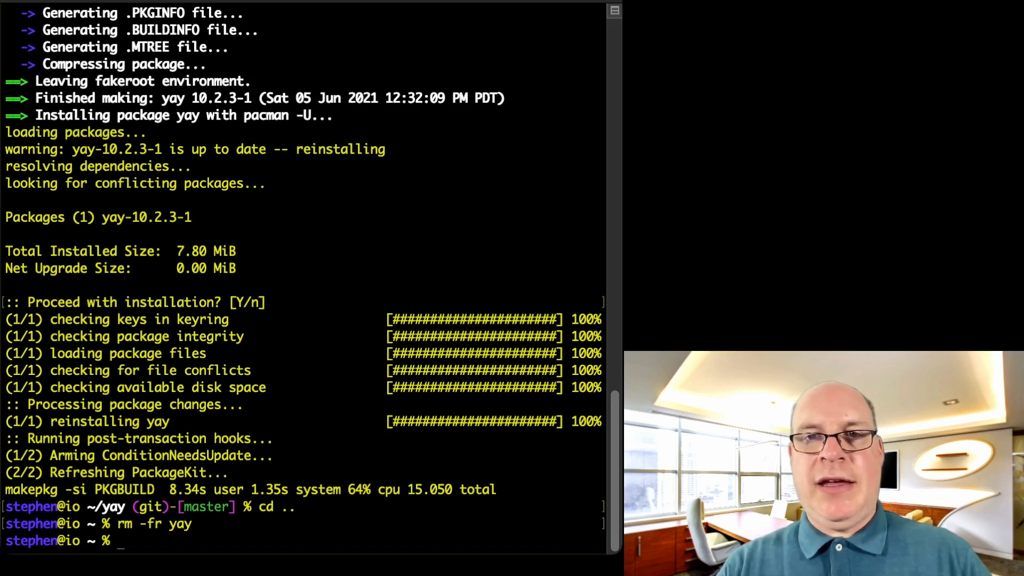
Step: Remove the timeshift and timeshift-autosnap packages with yay -R
type("yay")
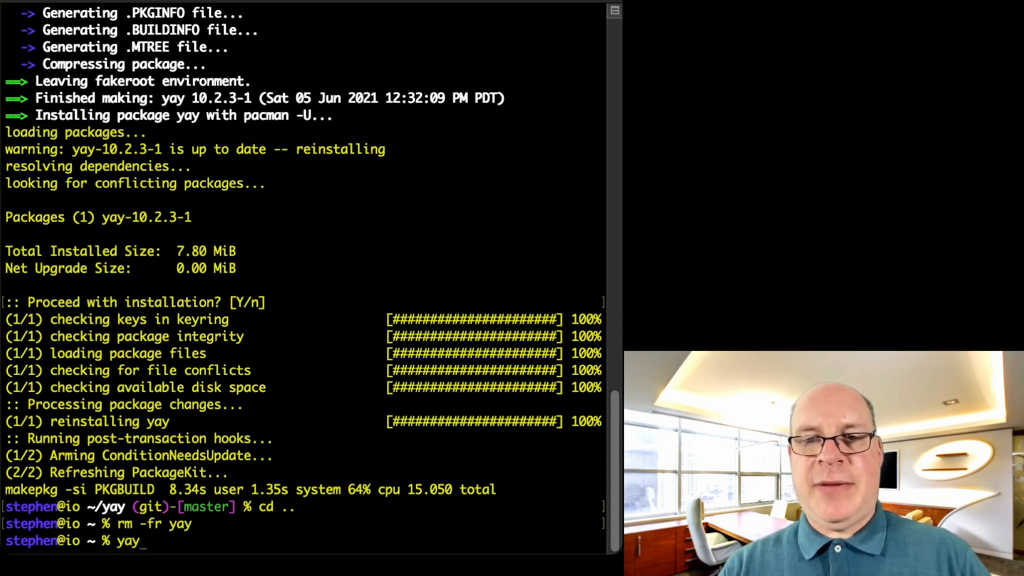
type("-R")
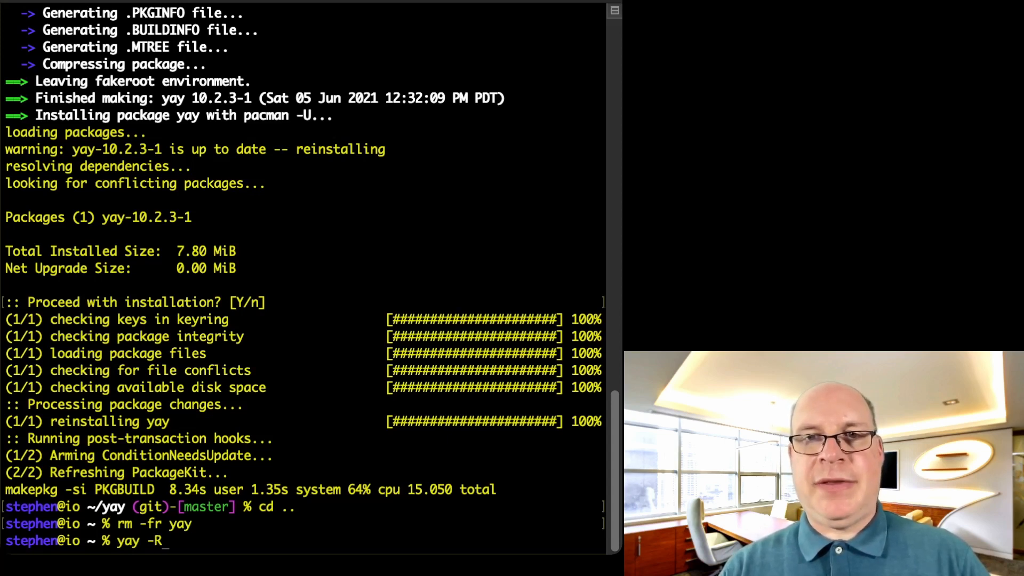
type("tim")
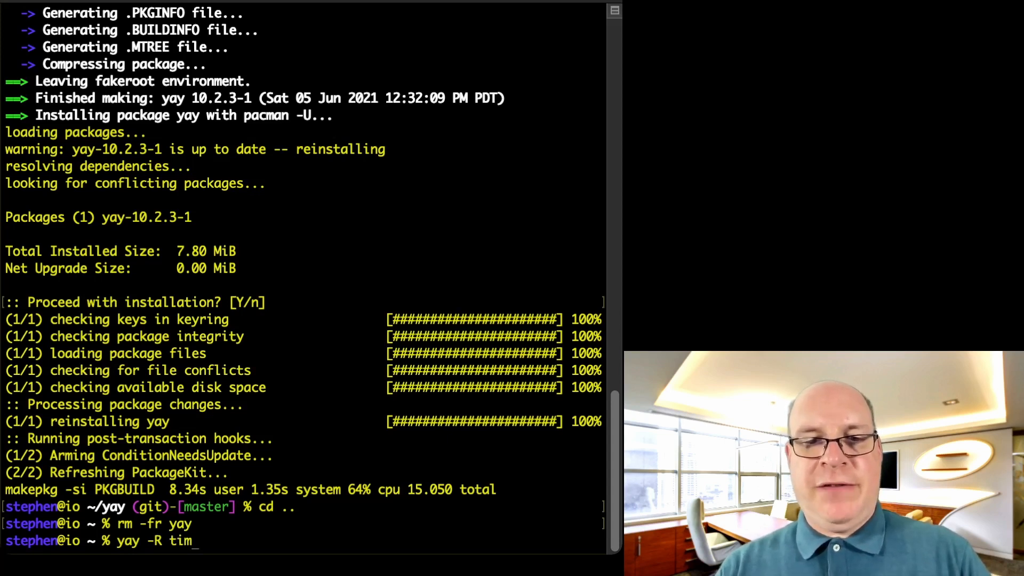
type("eshift")
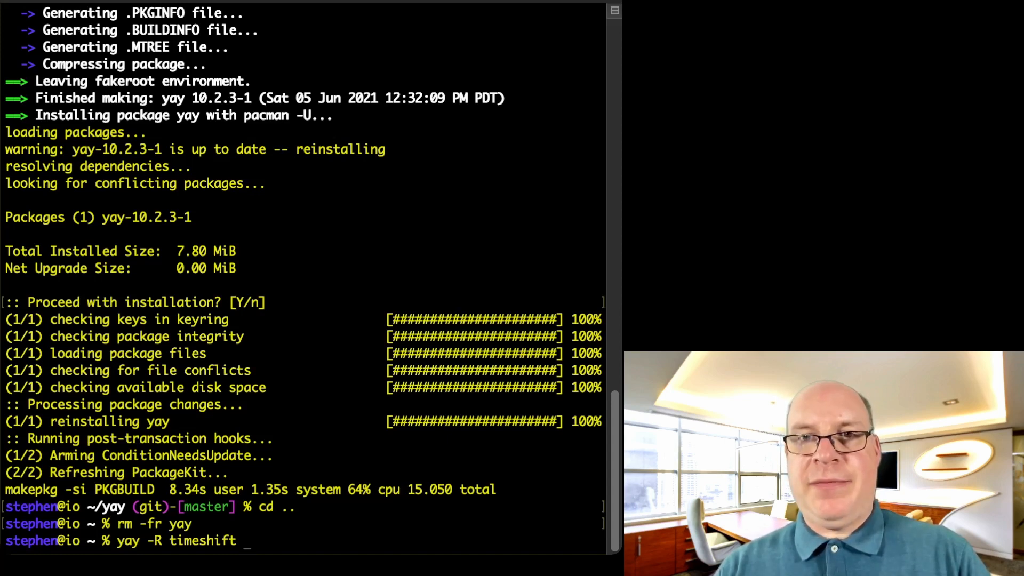
type("t")
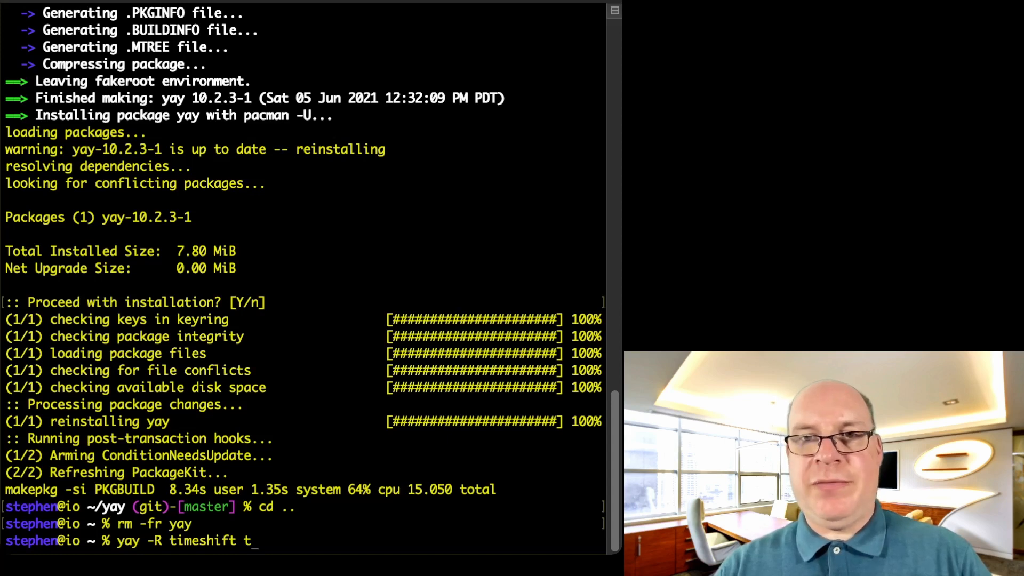
type("imeshift")
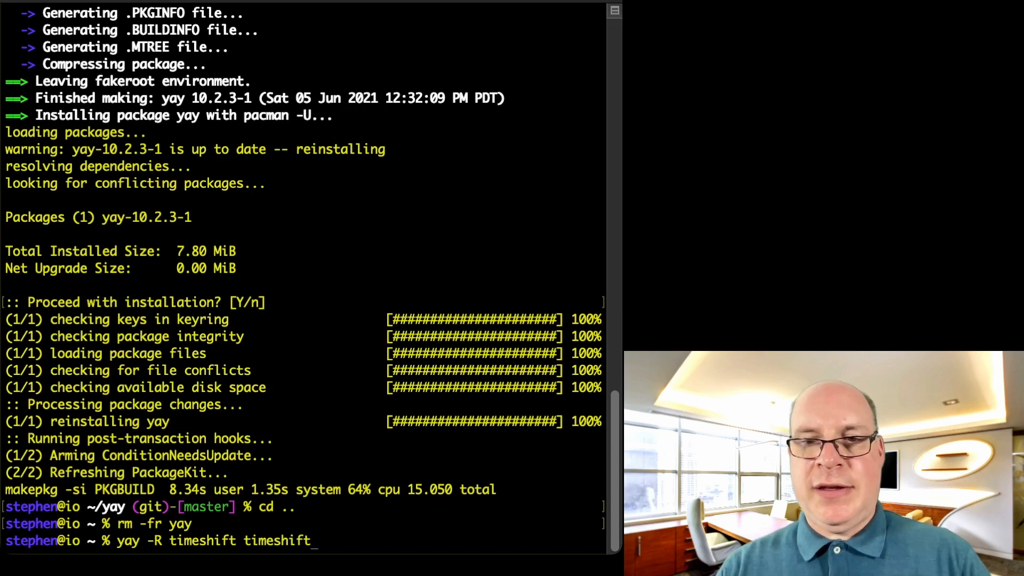
type("-auto")
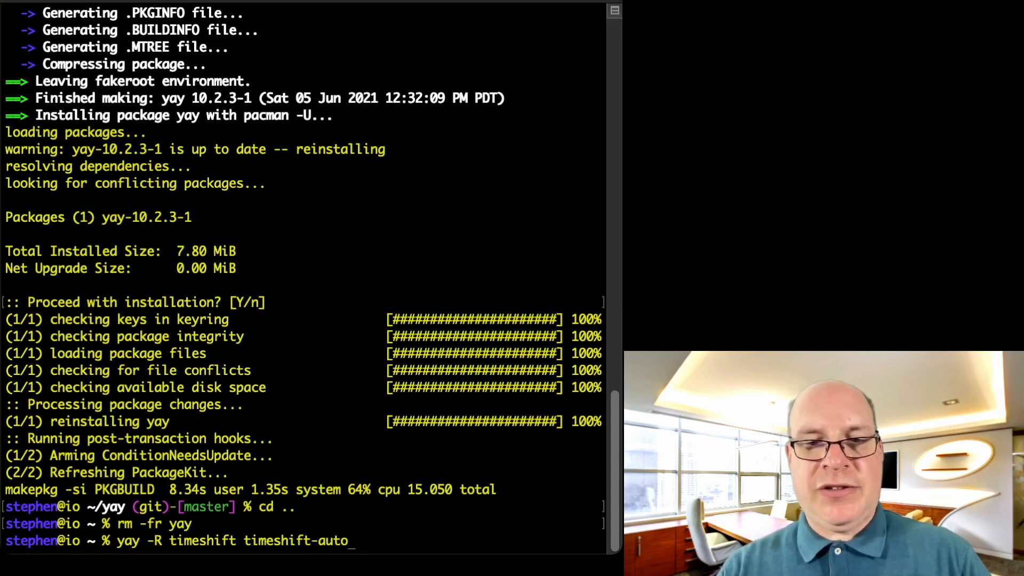
type("snap")
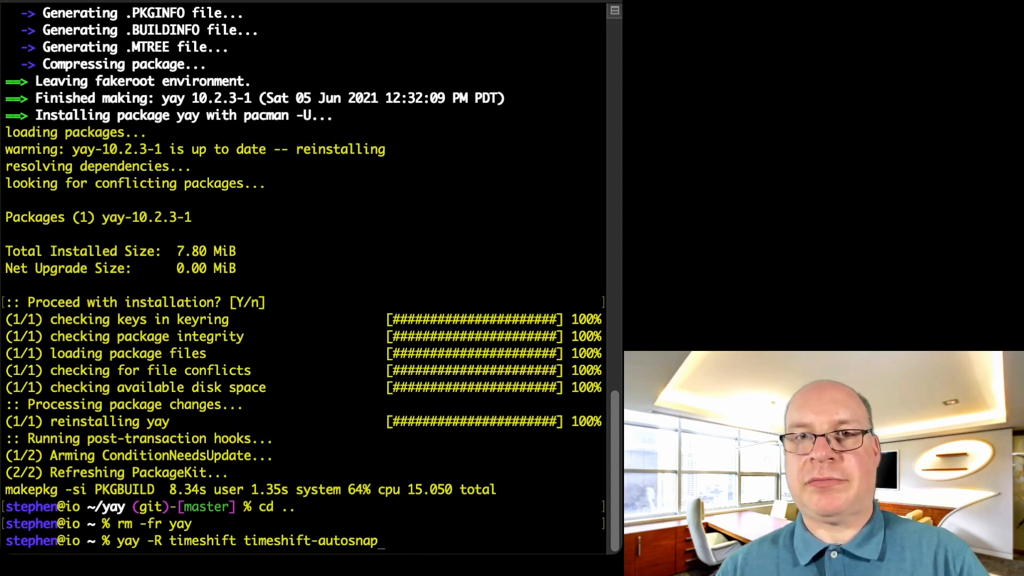
key("Return")
type("yay -S timeshift timeshift-autosnap")
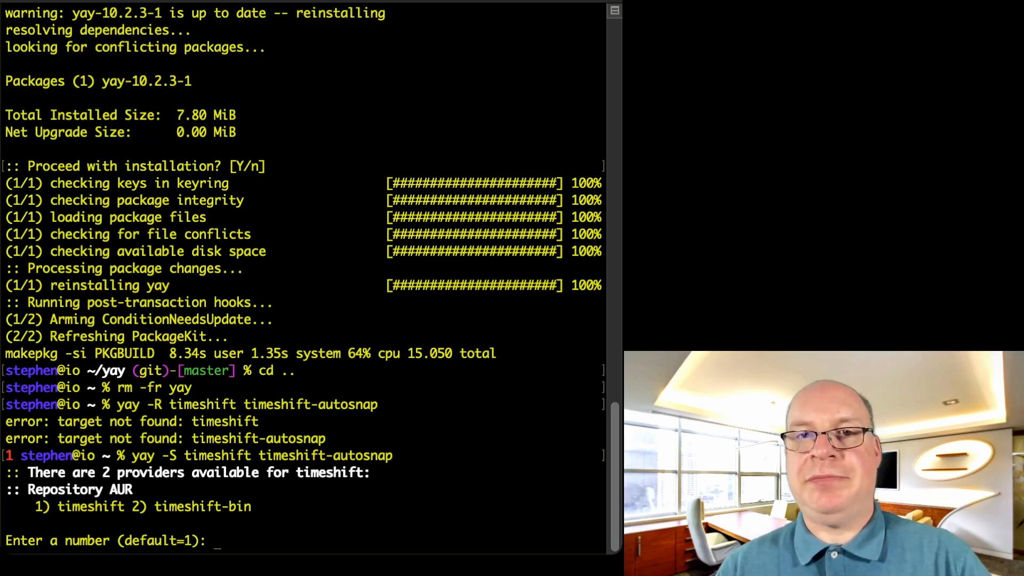
Step: Accept default provider 1 for timeshift and answer N to cleanBuild so existing build files are reused
key("Return")
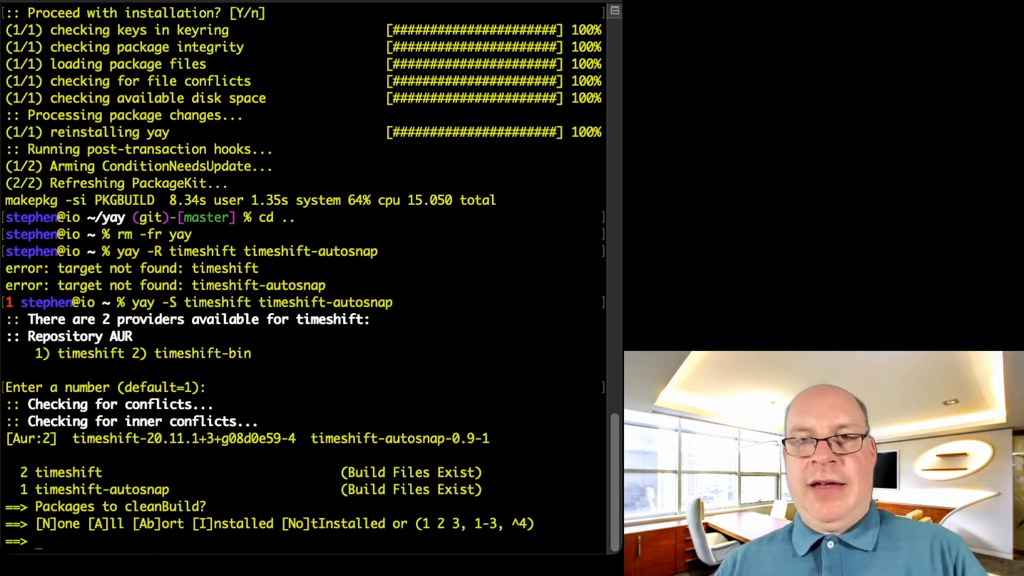
type("N")
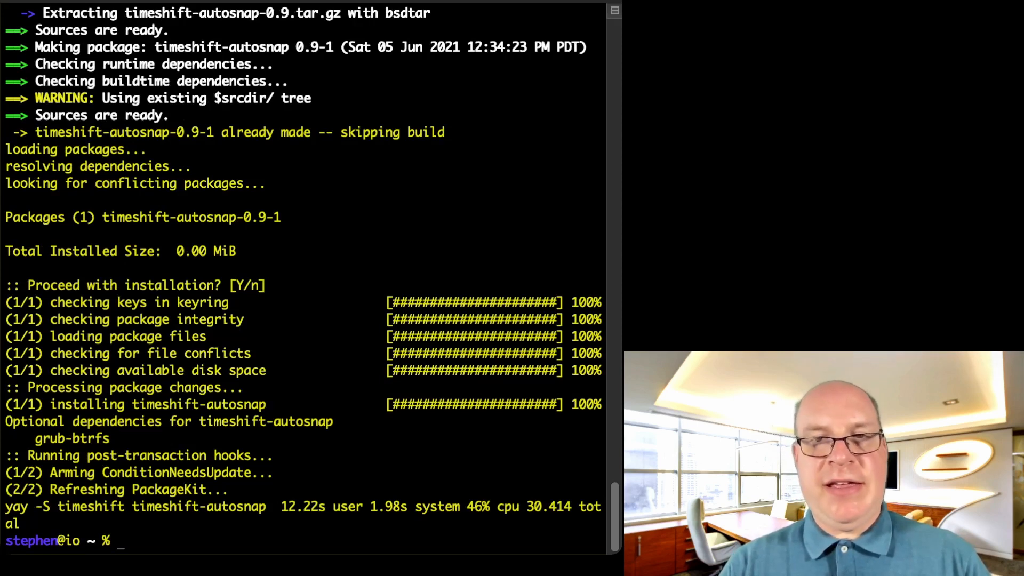
Step: Run a full system upgrade with yay -Syyu, forcing a database resync
type("yay")
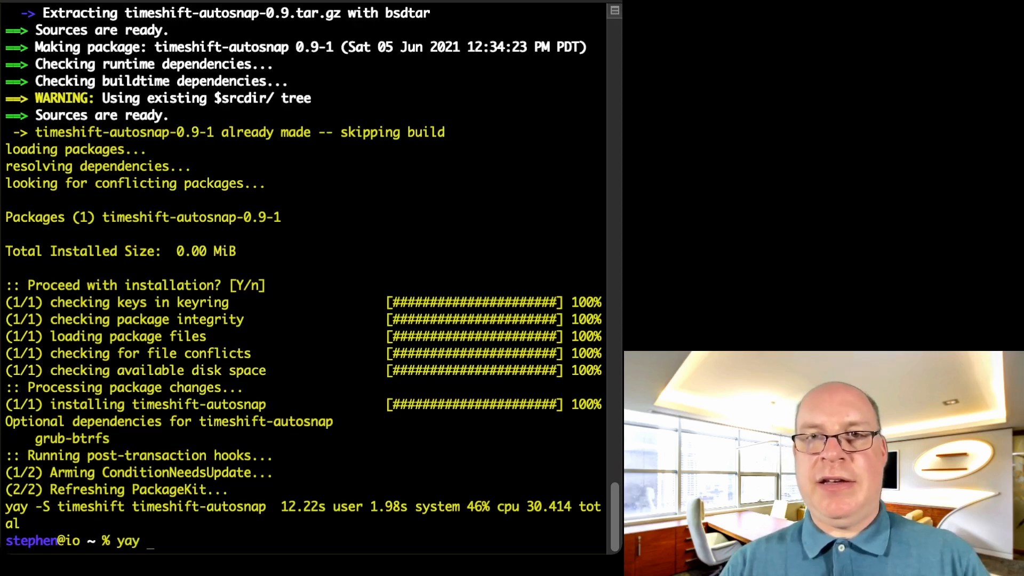
type("-Syy")
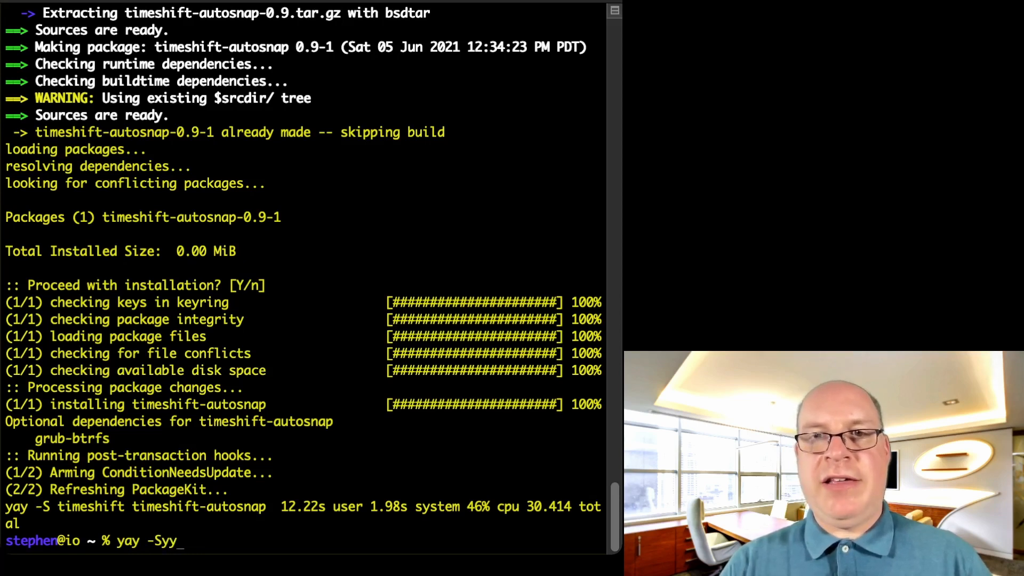
type("u")
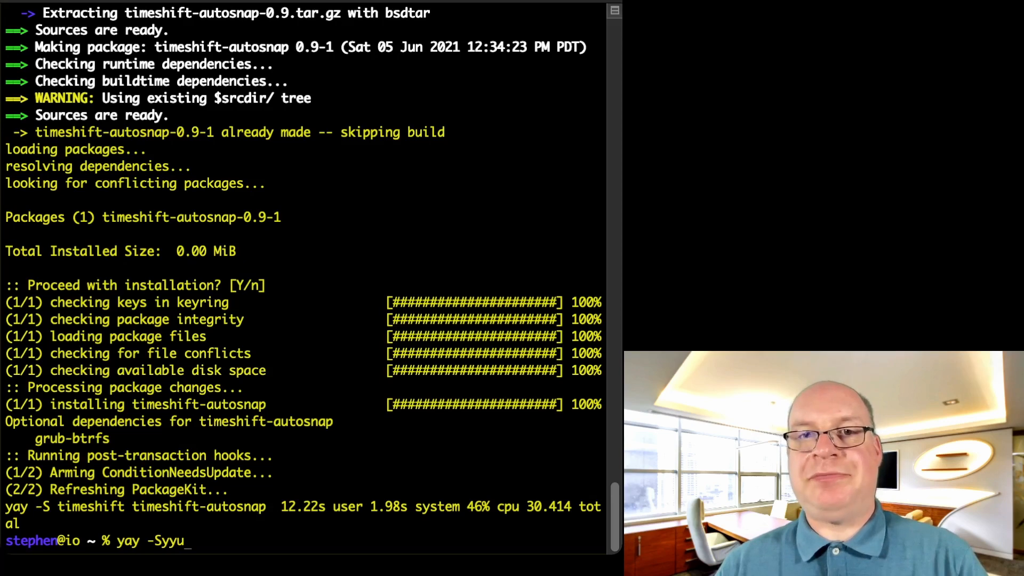
key("Return")
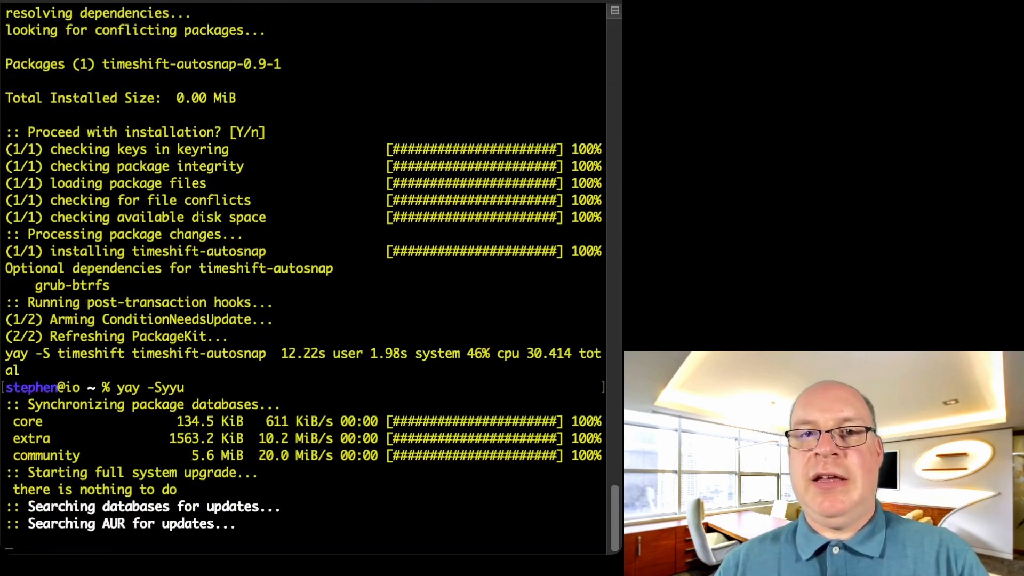